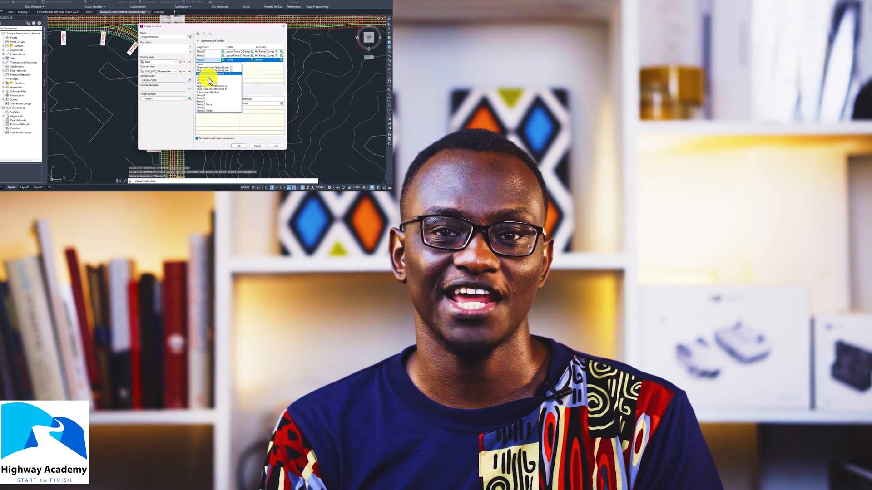
# - Select and clear the Ramp C corridor twice to see how overlapping objects pick
pyautogui.click(217, 72)
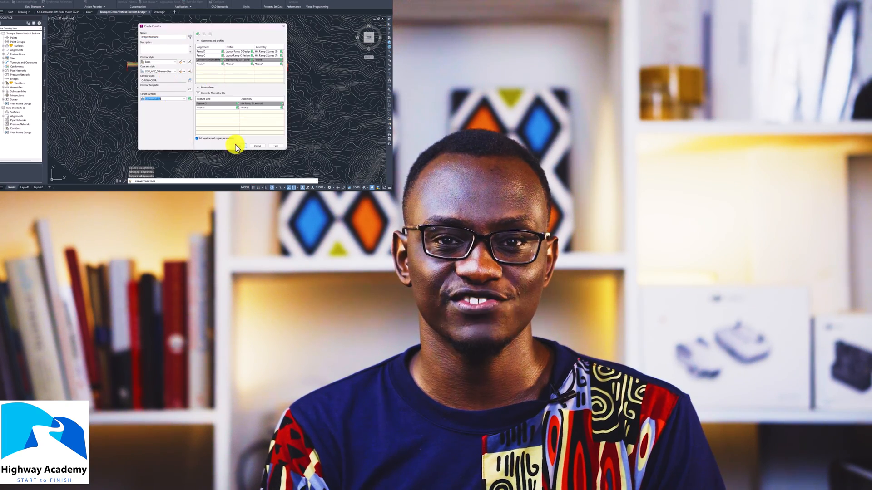
pyautogui.click(240, 146)
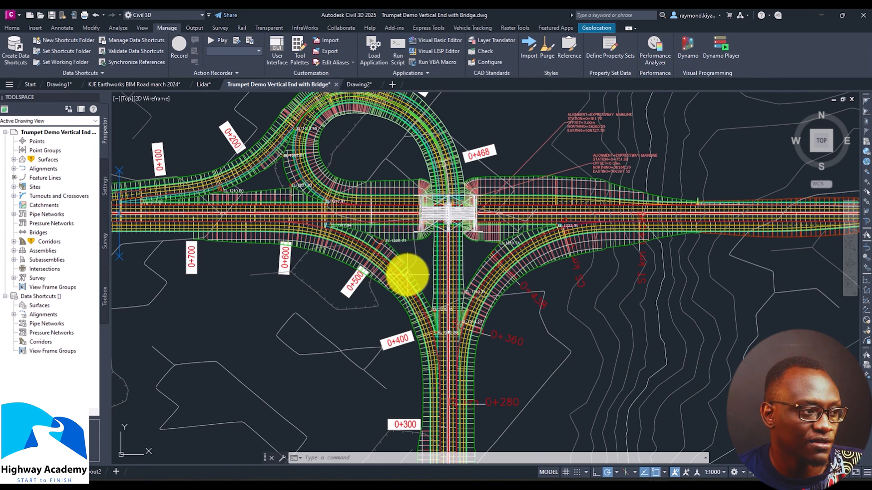
pyautogui.moveTo(414, 272)
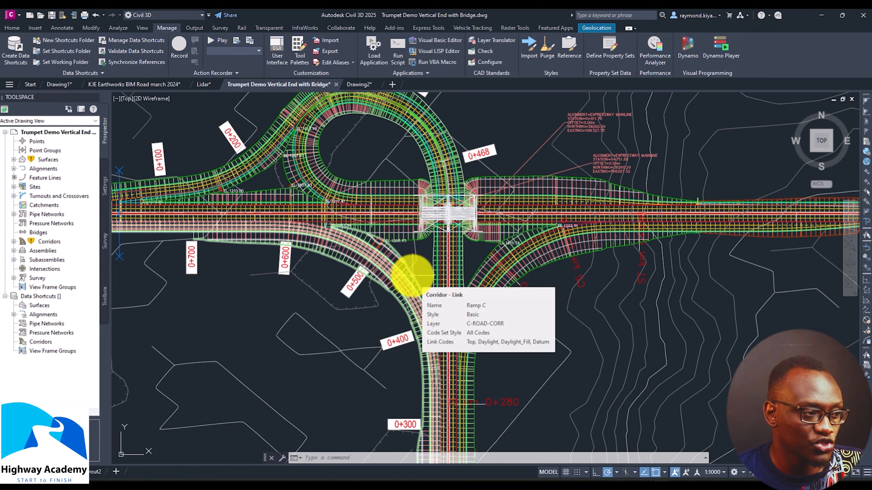
pyautogui.click(412, 275)
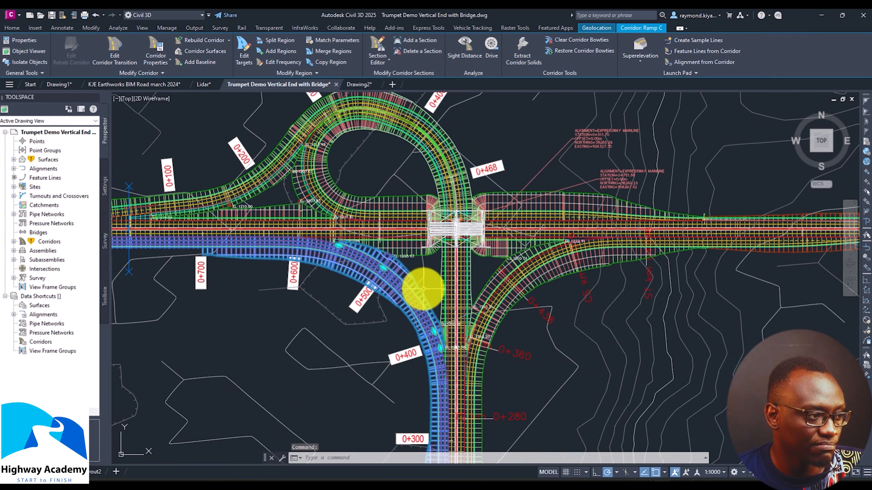
pyautogui.click(167, 28)
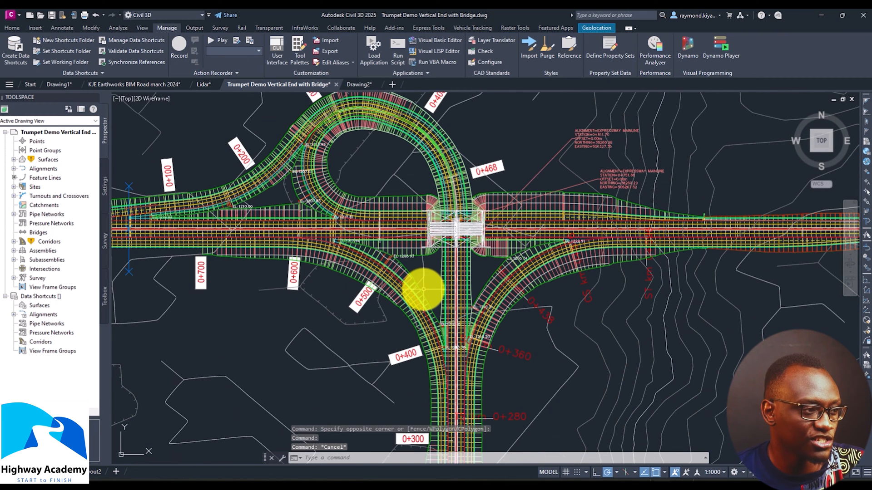
pyautogui.click(420, 289)
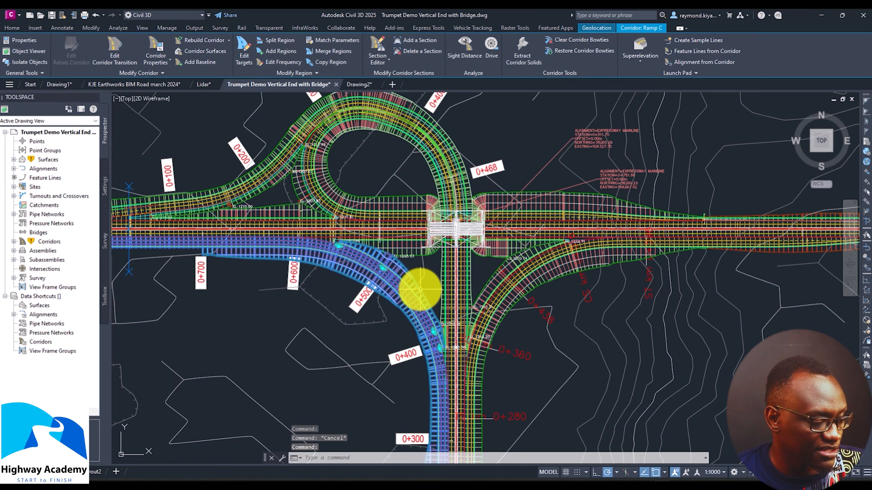
pyautogui.click(166, 28)
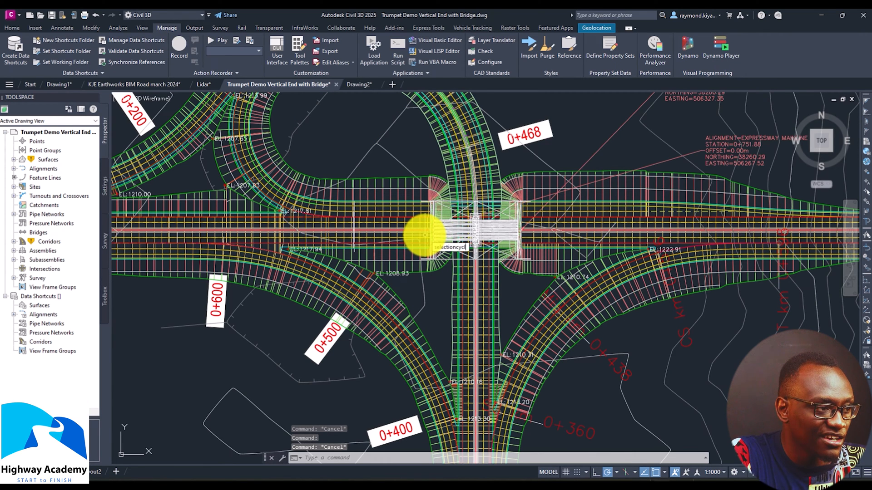
# - Enable SELECTIONCYCLING (value 2) and pick the Expressway Mainline alignment
pyautogui.write('SELECTIONCYCLING')
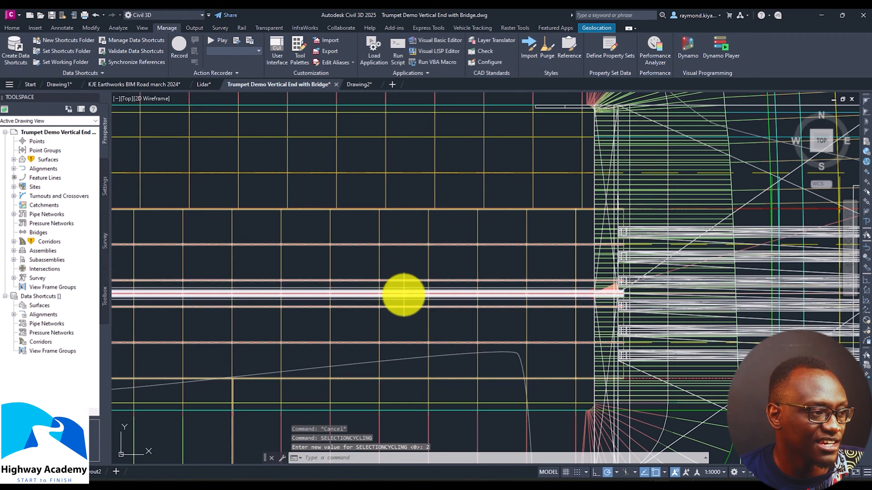
pyautogui.click(404, 293)
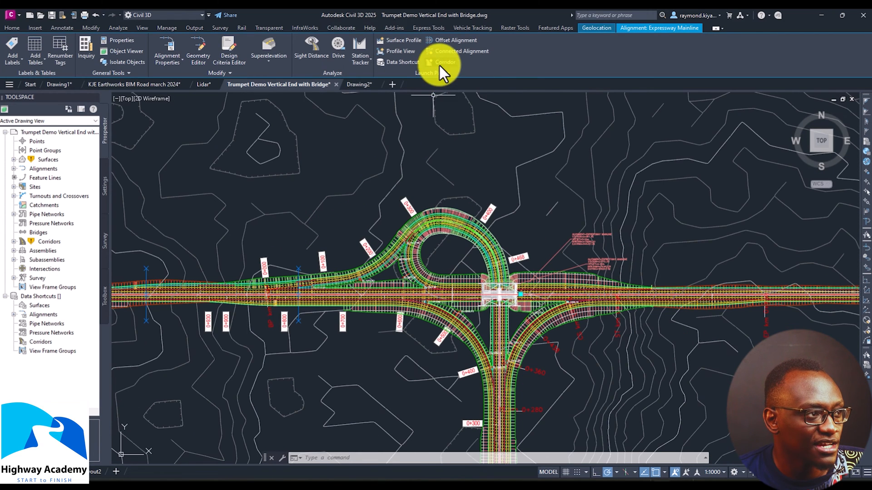
# - Start a new corridor with the first ramp alignment and its layout design profile
pyautogui.click(444, 62)
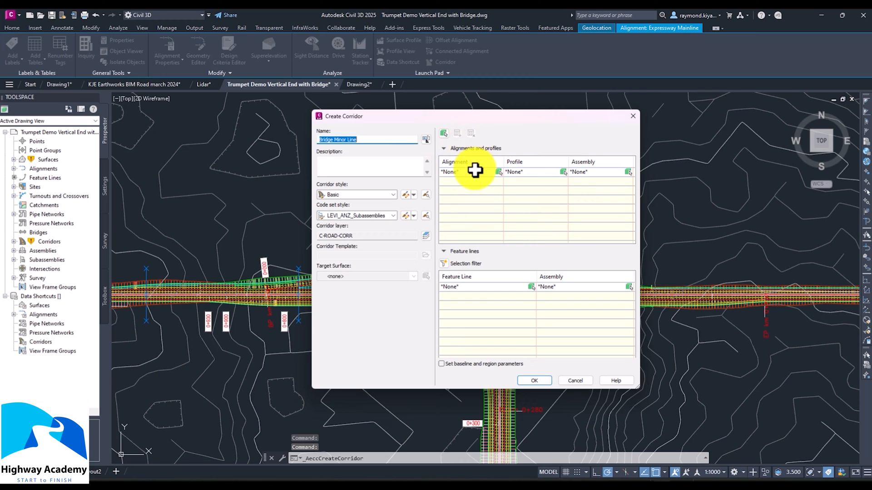
pyautogui.click(451, 171)
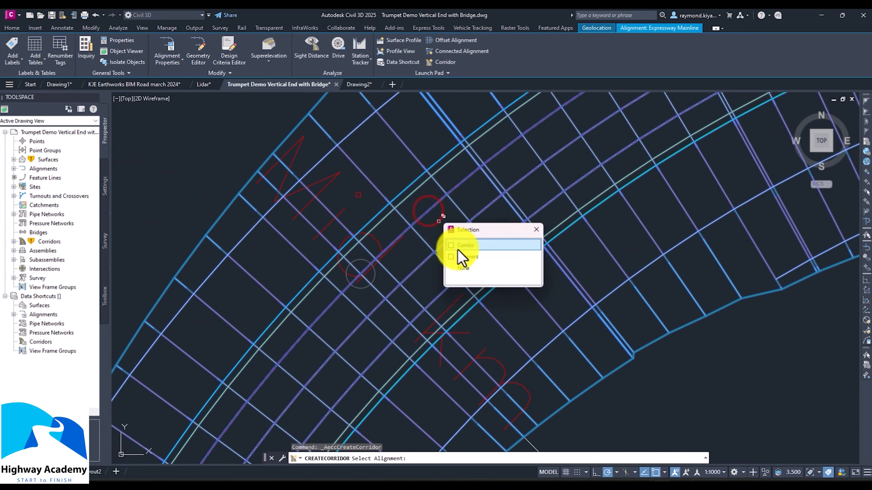
pyautogui.click(461, 244)
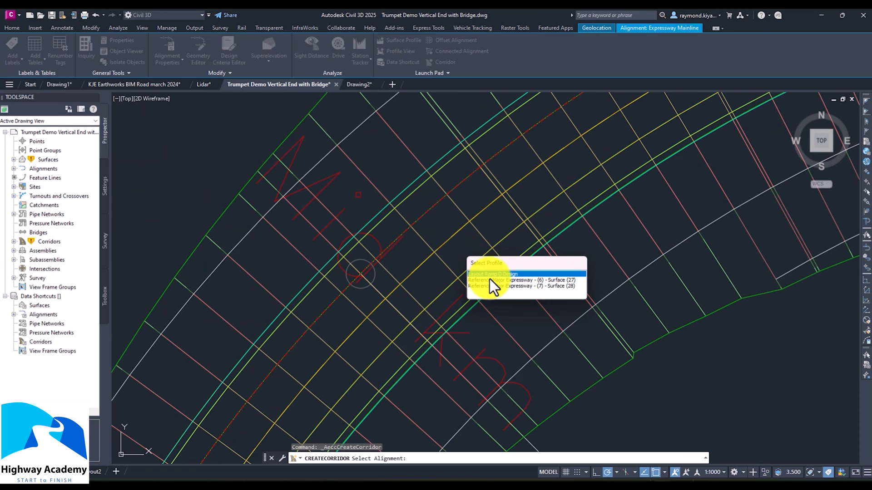
pyautogui.click(492, 273)
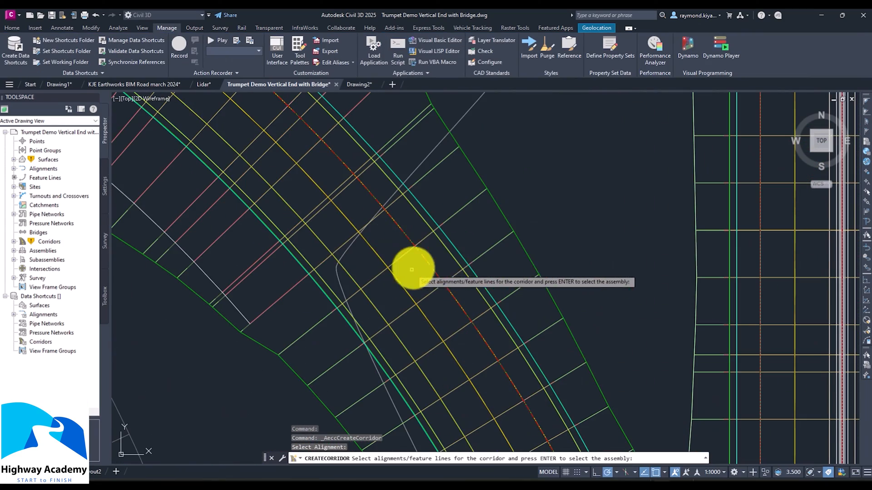
# - Add the second ramp alignment from the overlapping objects as another baseline
pyautogui.click(413, 268)
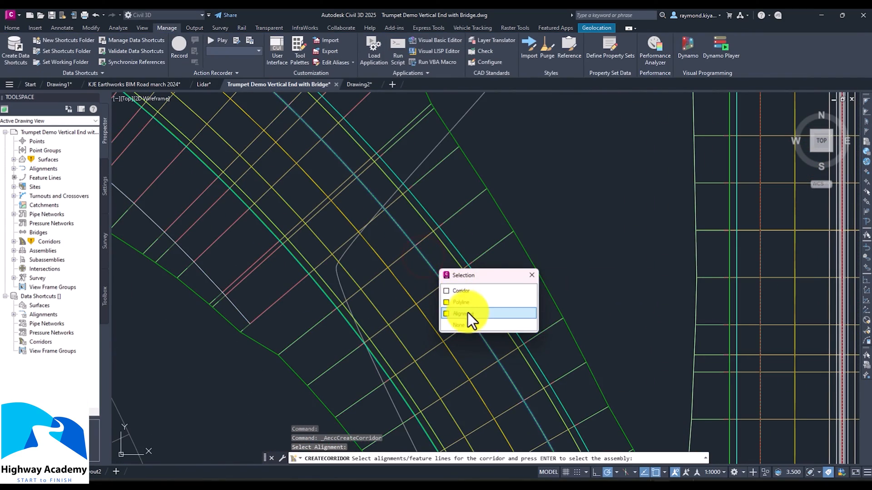
pyautogui.click(460, 313)
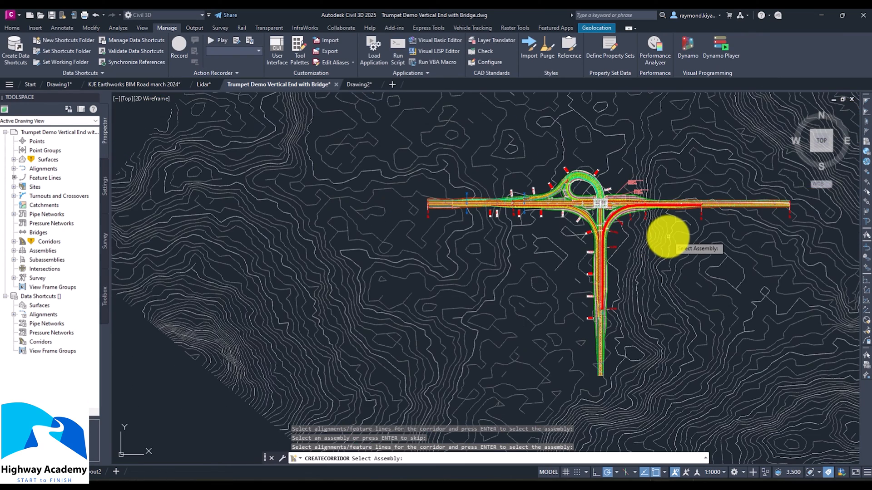
# - Return to corridor setup and assign HA Ramp 2 Lanes (7) to Ramp C
pyautogui.click(668, 235)
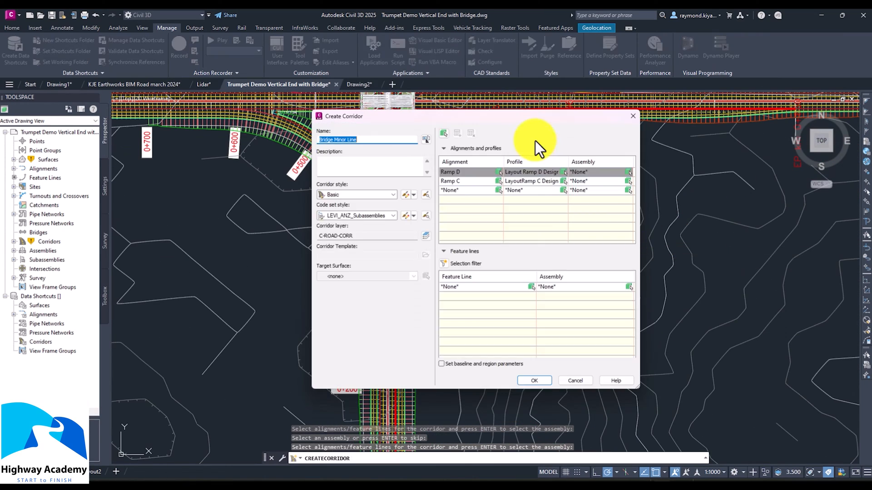
pyautogui.click(620, 172)
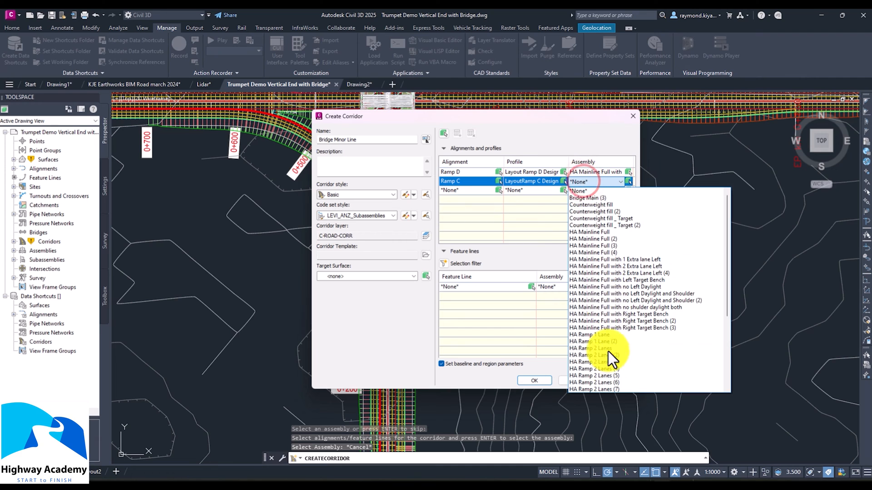
pyautogui.click(595, 355)
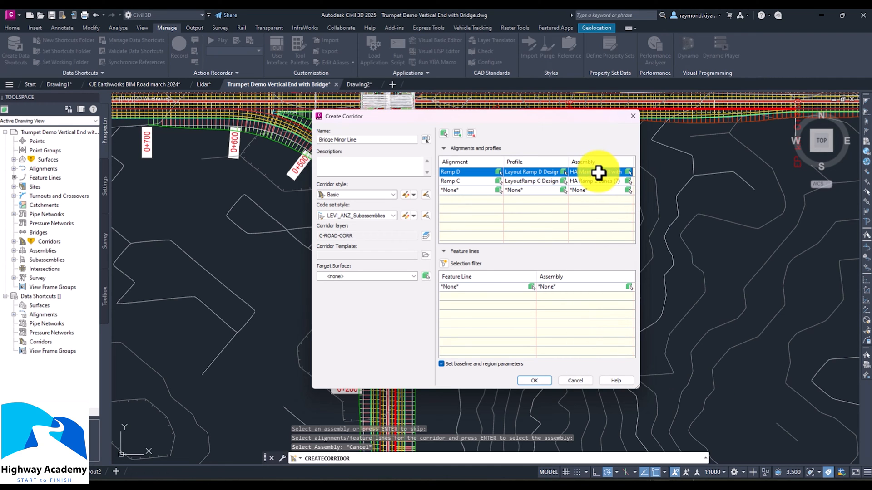
# - Assign HA Ramp 2 Lanes (8) to Ramp D and move to the empty third baseline row
pyautogui.click(628, 172)
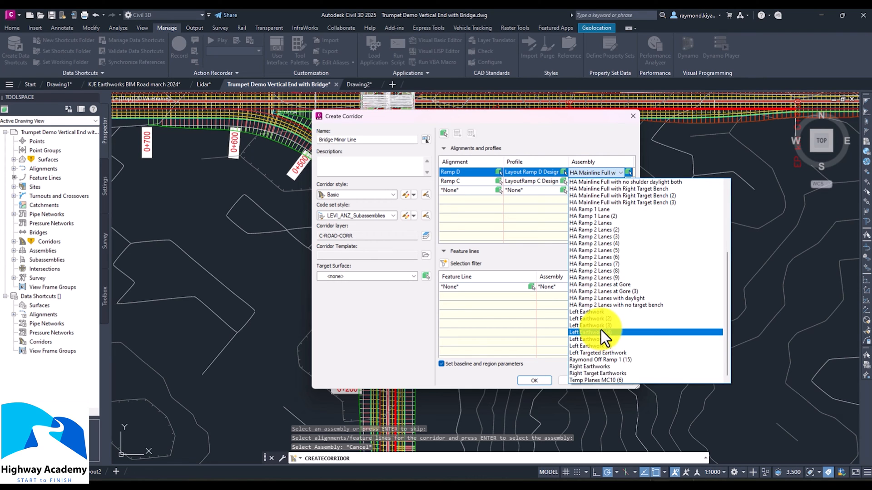
pyautogui.click(593, 332)
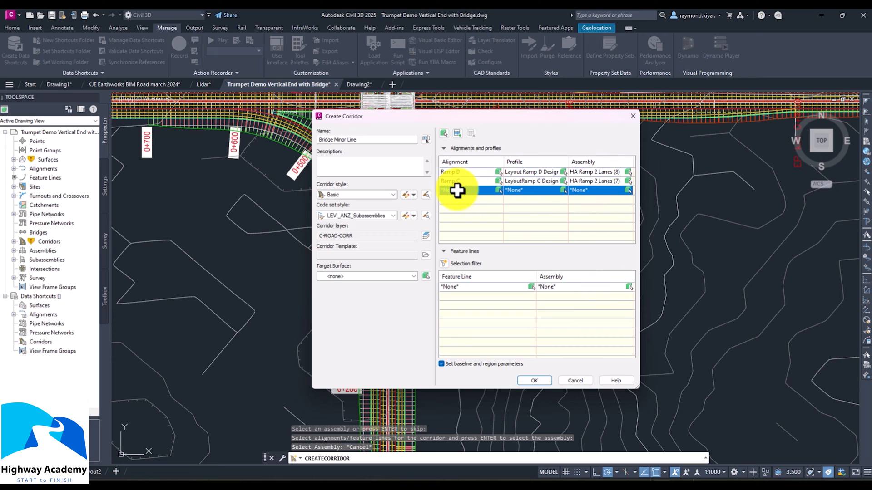
pyautogui.click(492, 190)
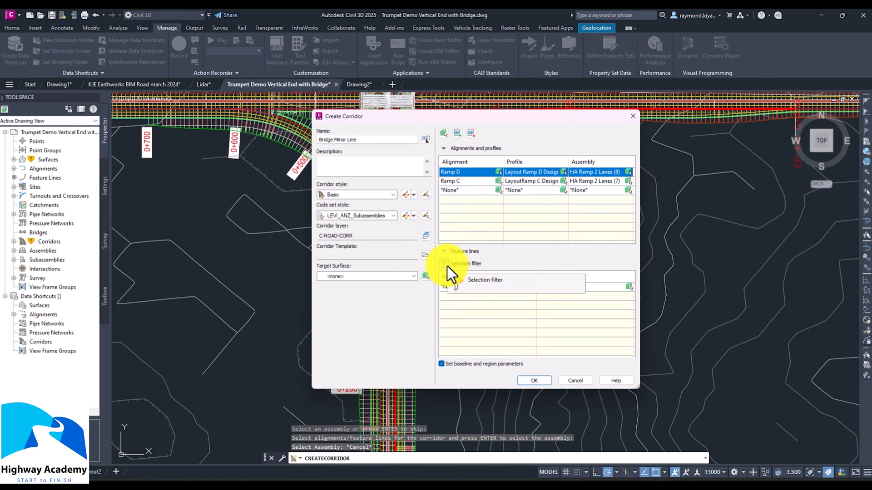
# - Filter the feature line list to show feature lines by the chosen site
pyautogui.click(445, 264)
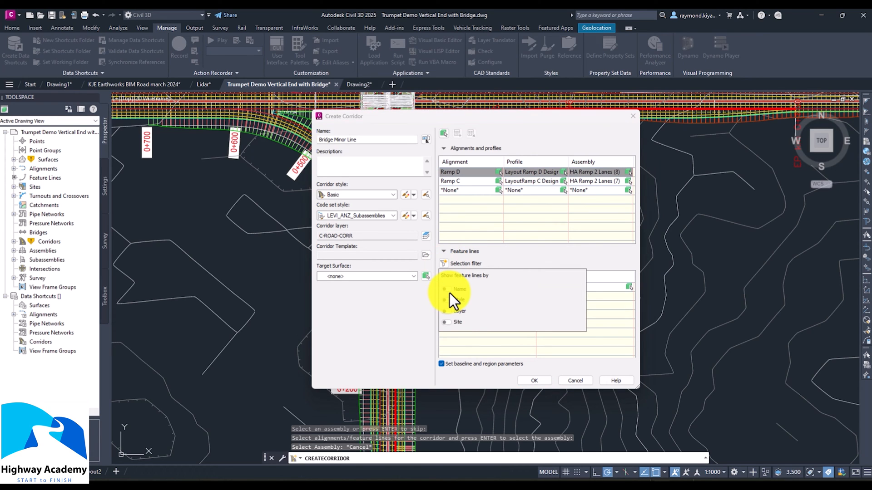
pyautogui.click(446, 289)
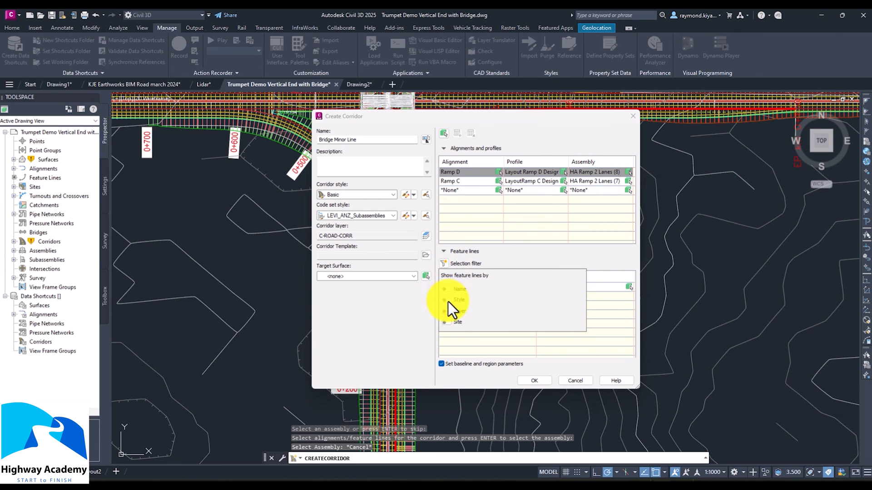
pyautogui.click(445, 321)
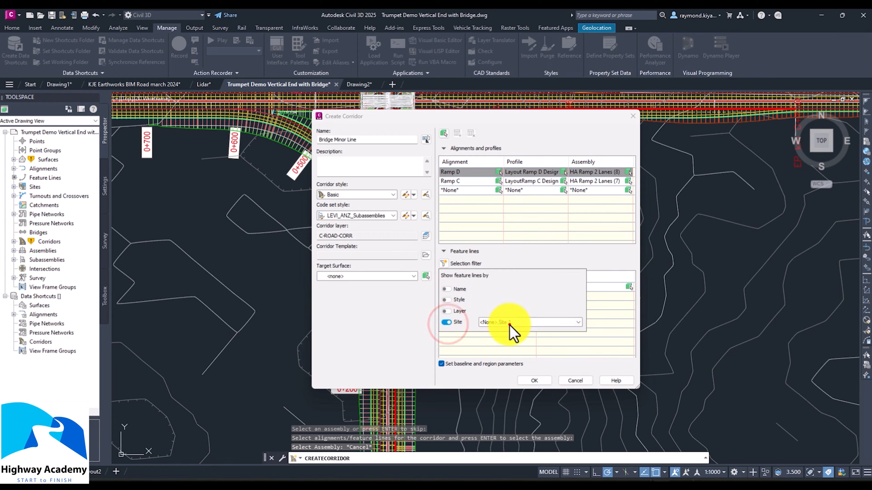
pyautogui.click(577, 322)
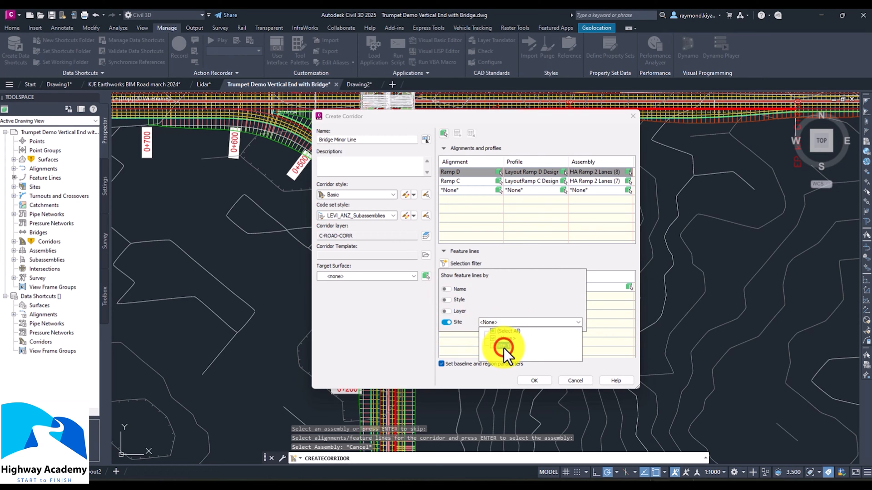
pyautogui.click(502, 345)
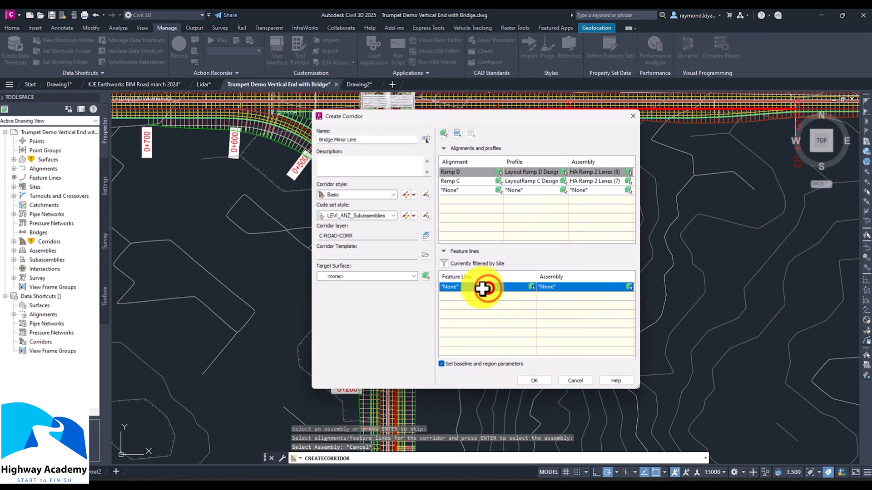
# - Add Feature 3 as a corridor feature line and pick a third alignment baseline
pyautogui.click(523, 287)
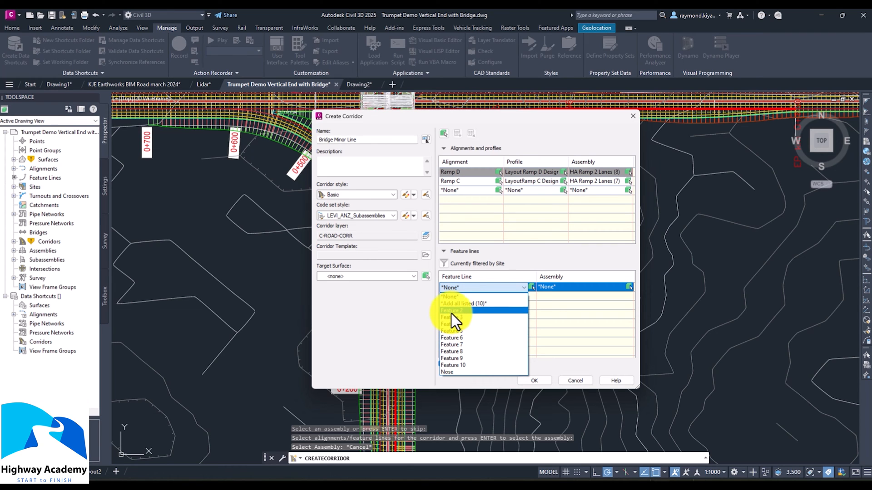
pyautogui.click(452, 310)
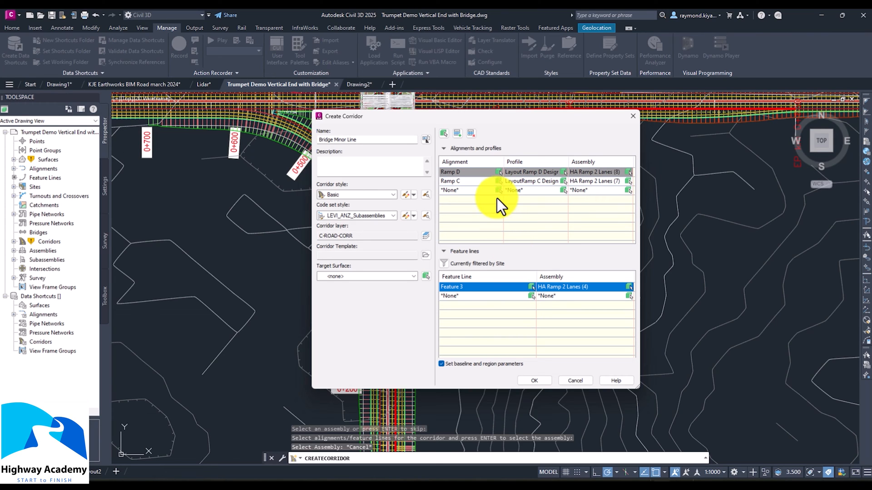
pyautogui.click(414, 216)
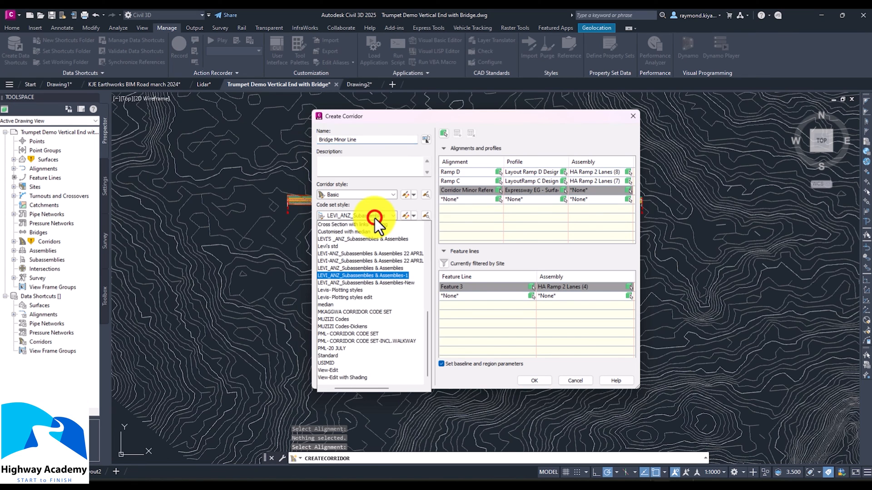
# - Keep the LEVI_ANZ_Subassemblies code set, target Expressway EG and confirm the corridor
pyautogui.click(362, 275)
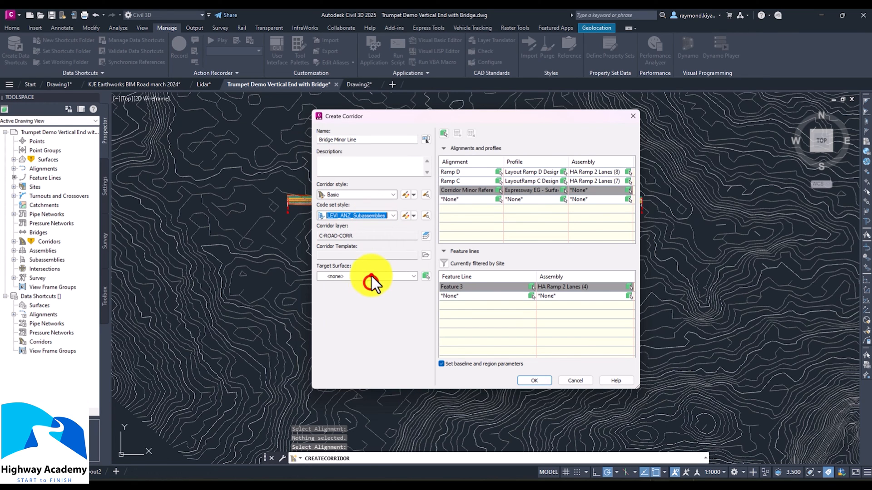
pyautogui.click(414, 276)
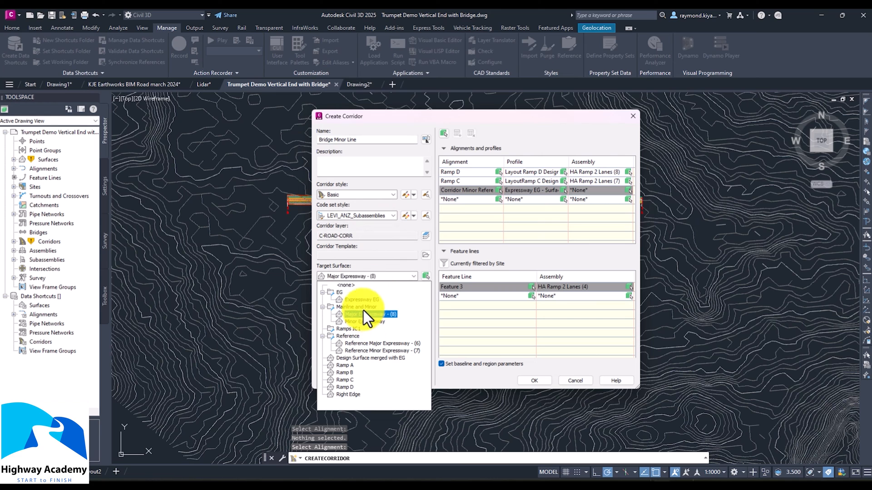
pyautogui.click(361, 300)
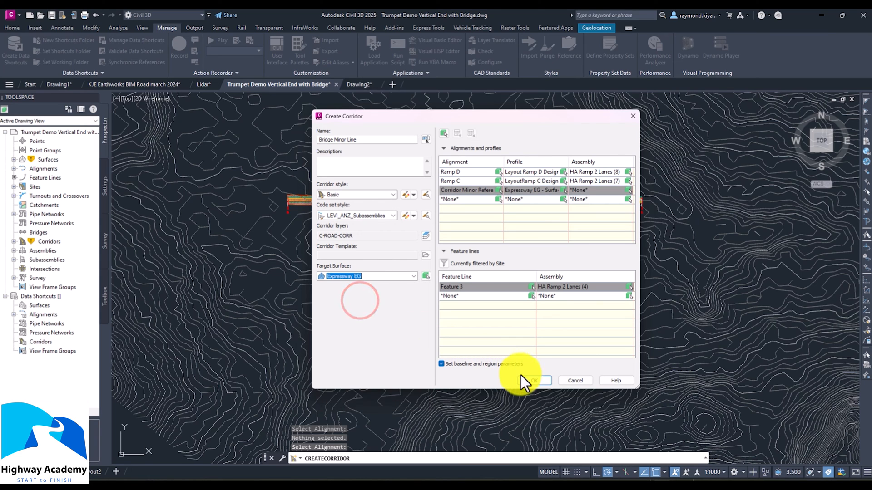
pyautogui.click(533, 381)
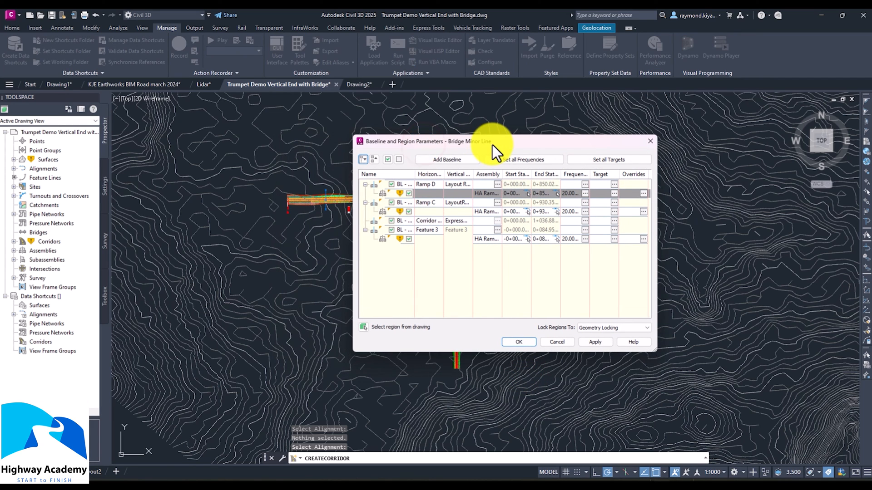
pyautogui.moveTo(350, 258)
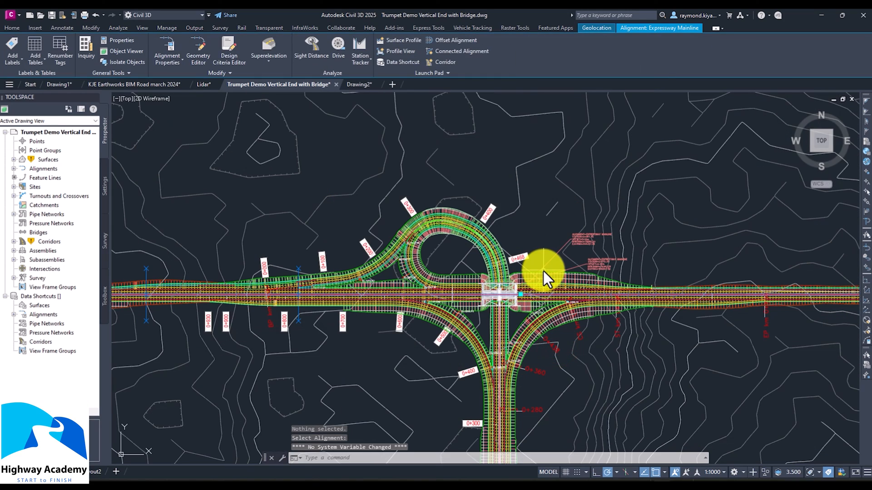
# - Pick the new ramp corridor among overlapping objects and bring up its context menu
pyautogui.click(167, 29)
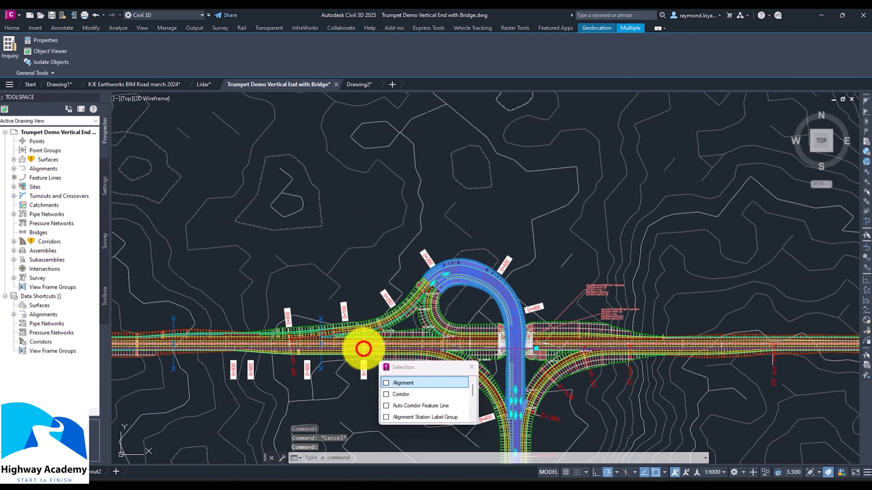
pyautogui.click(400, 394)
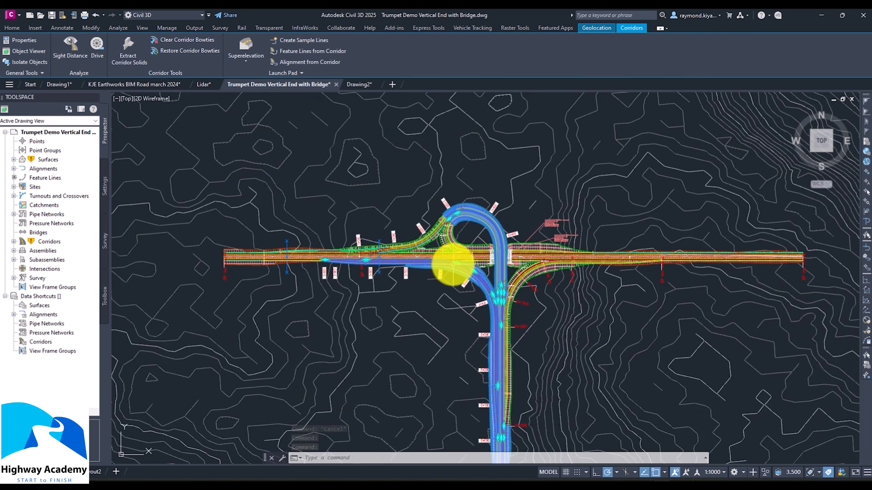
pyautogui.rightClick(450, 261)
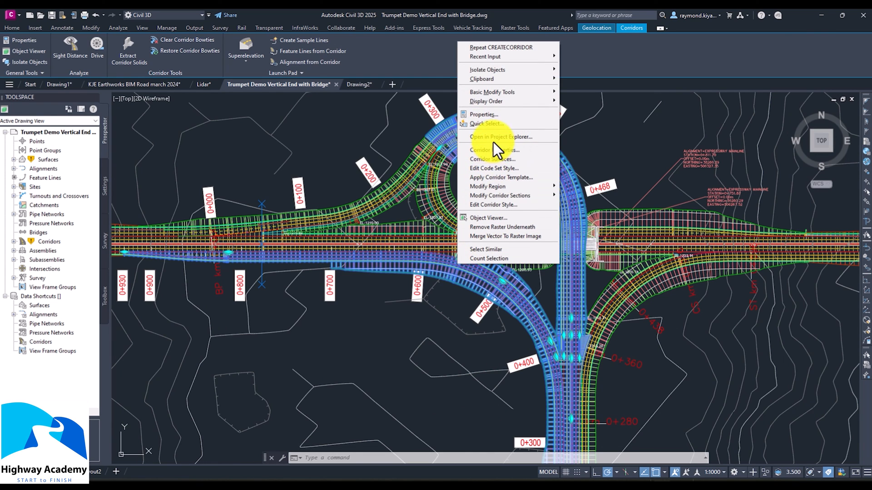